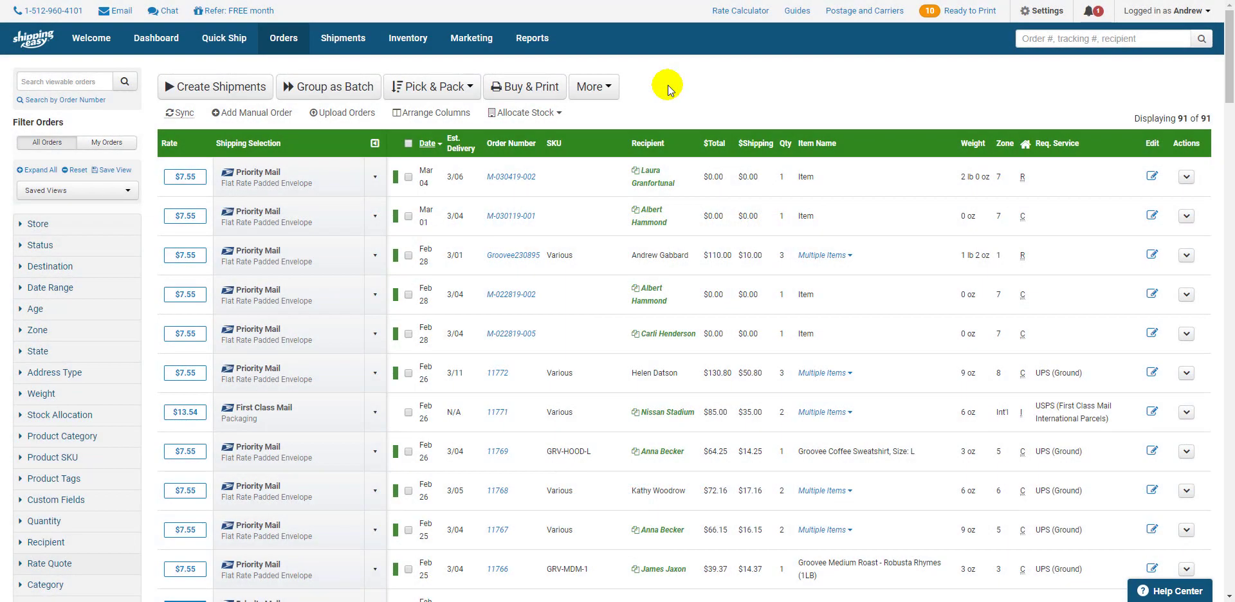
pyautogui.moveTo(1047, 10)
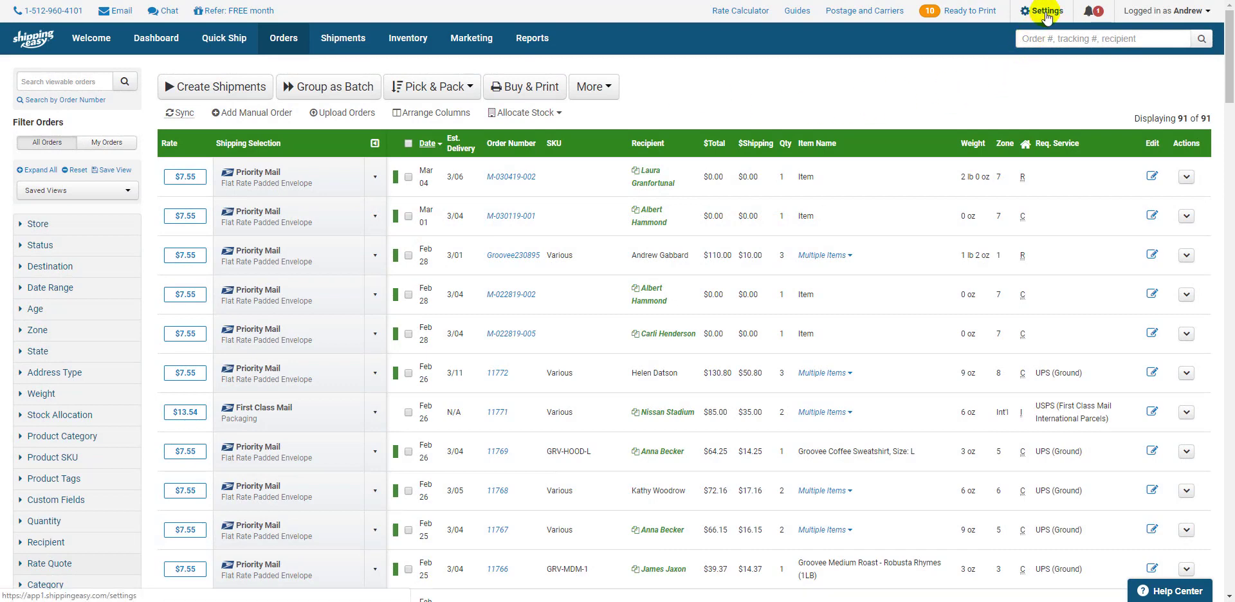
# Go to Settings and open Package Setup under Shipment Settings
pyautogui.click(1045, 11)
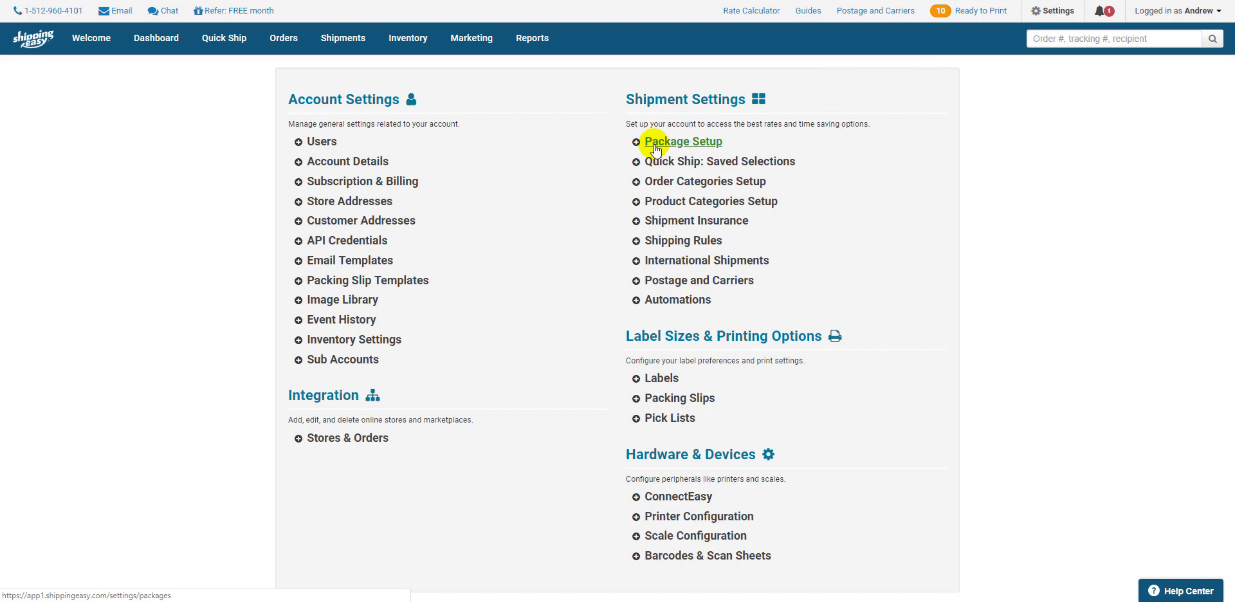
pyautogui.click(681, 141)
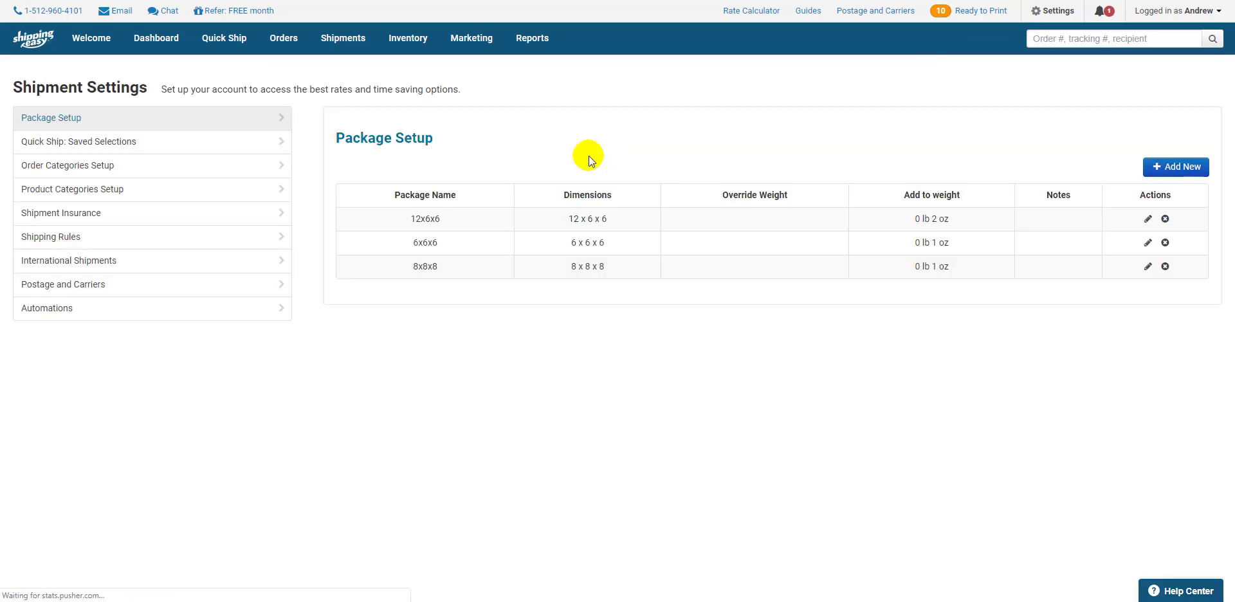
# Start a new package named '1 LB box' with dimensions 10 x 8 x 8
pyautogui.click(1176, 166)
pyautogui.write('1')
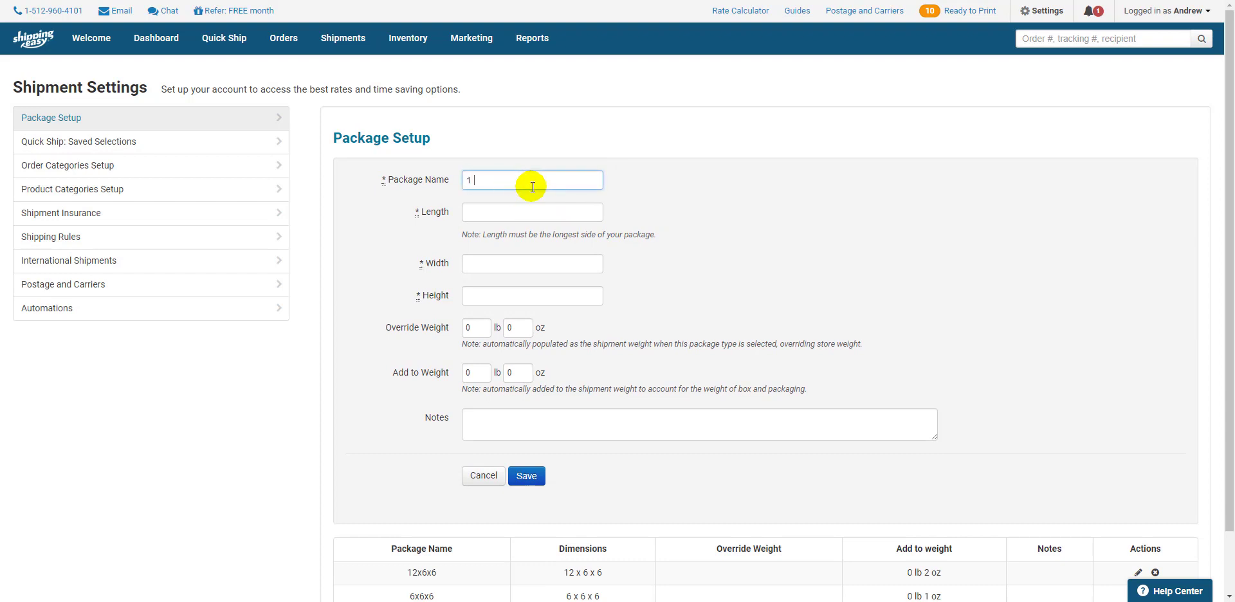
pyautogui.write('LB box')
pyautogui.click(531, 296)
pyautogui.write('8')
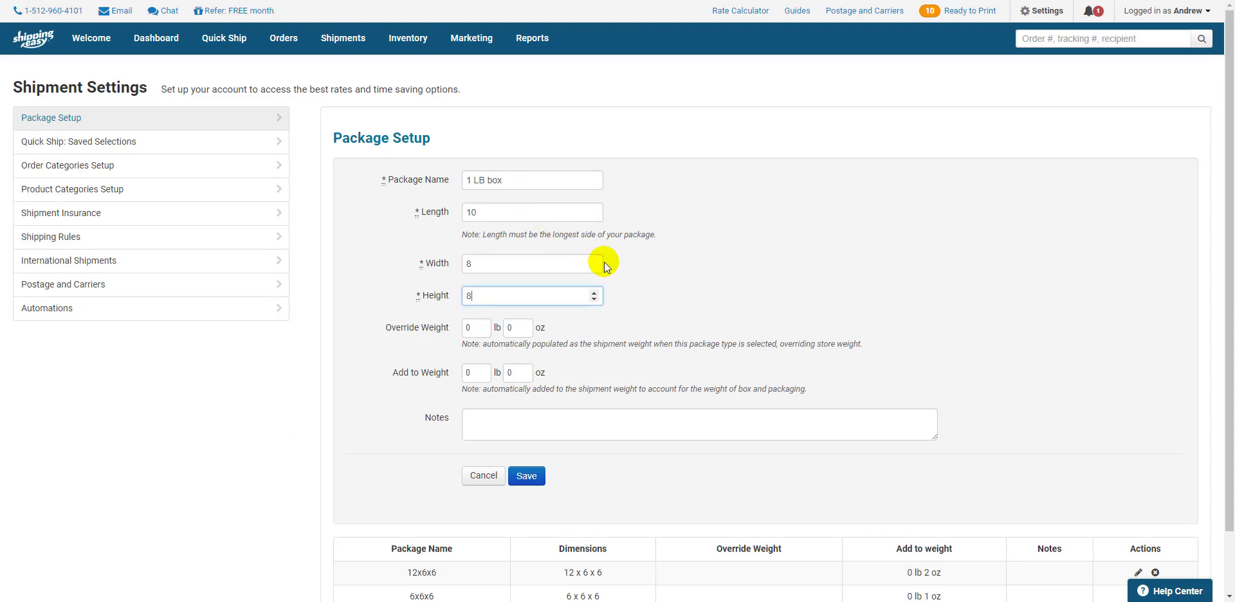
pyautogui.moveTo(663, 237)
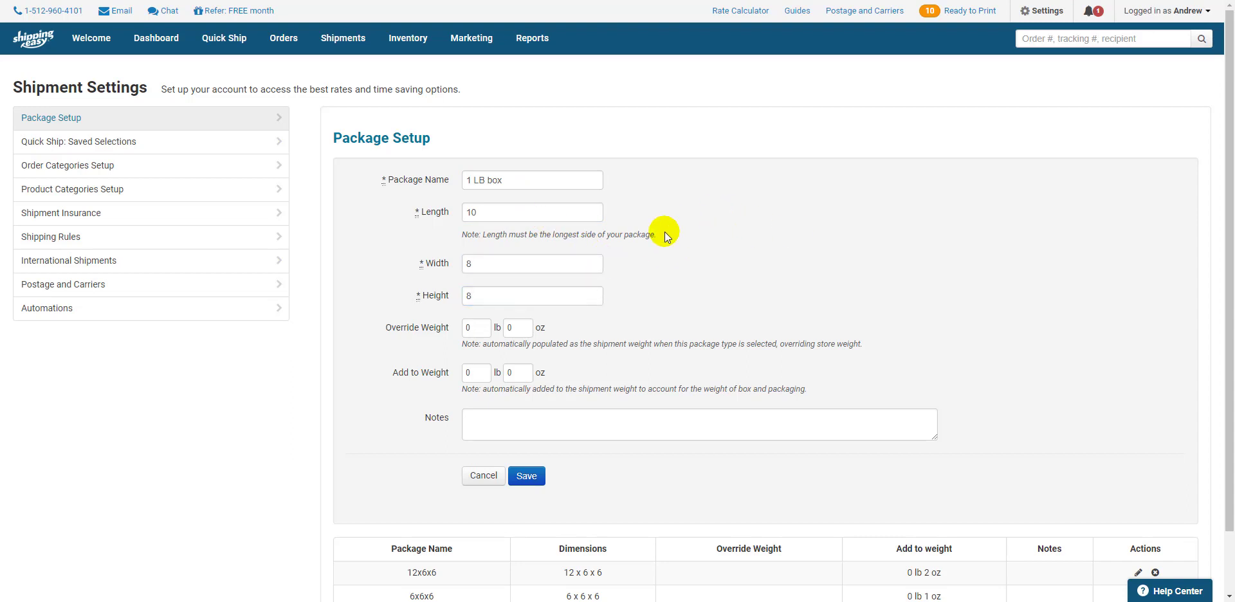
pyautogui.moveTo(409, 279)
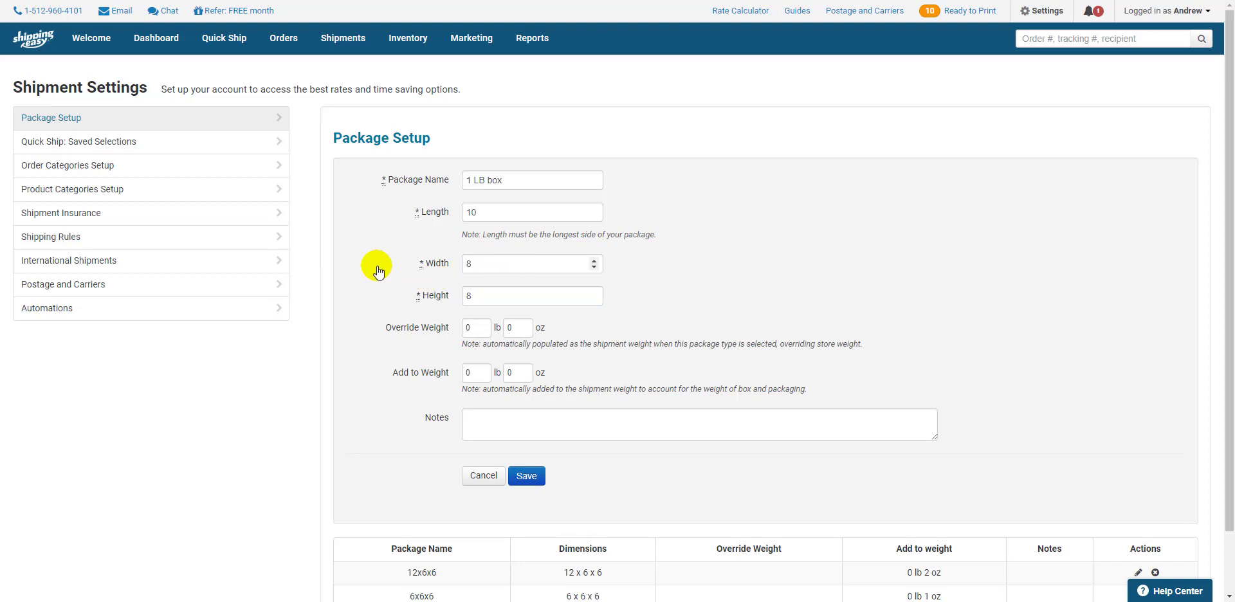
pyautogui.moveTo(370, 392)
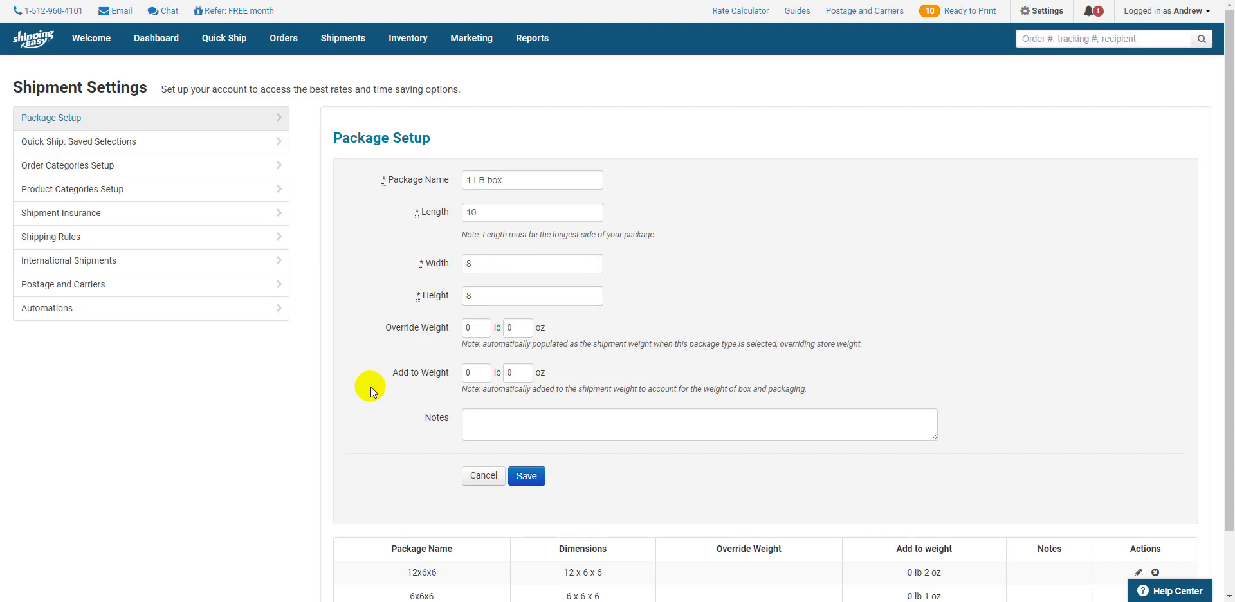
pyautogui.moveTo(385, 381)
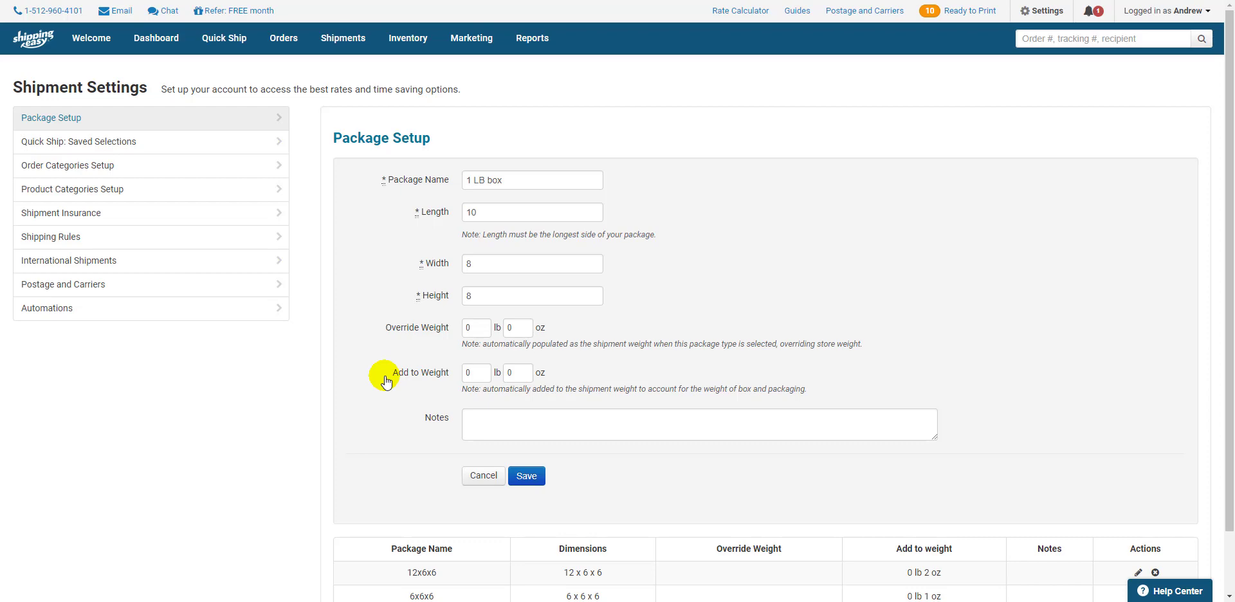
pyautogui.moveTo(360, 328)
pyautogui.write('4')
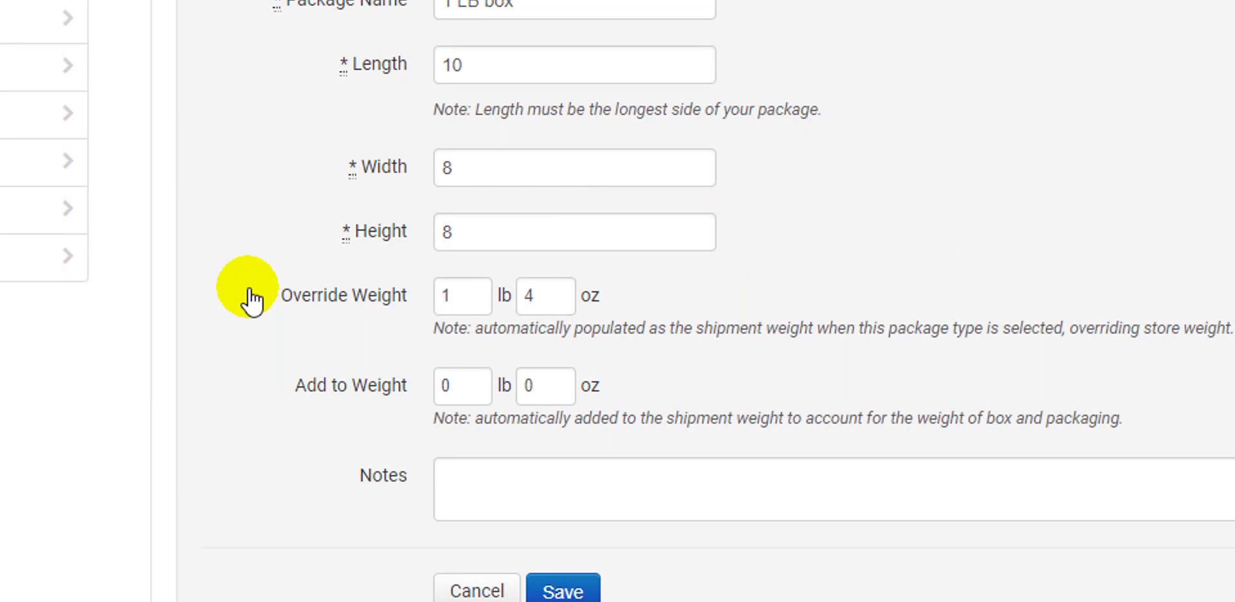
# Scroll up the package form while setting the 1 lb 4 oz override weight
pyautogui.scroll(3)
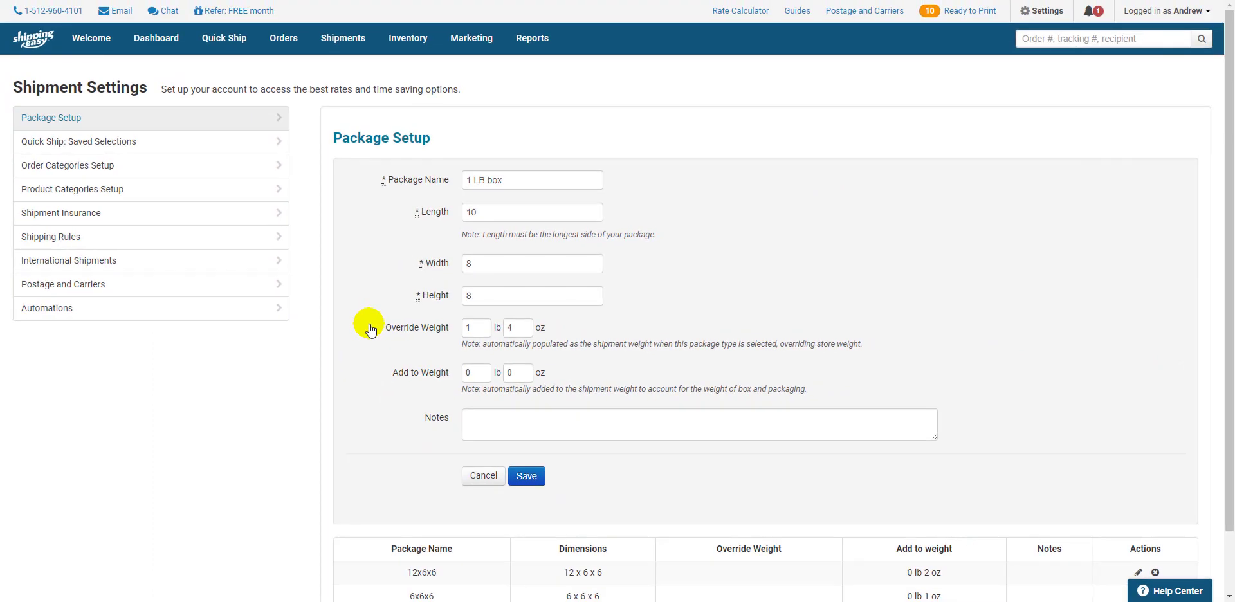
pyautogui.moveTo(399, 332)
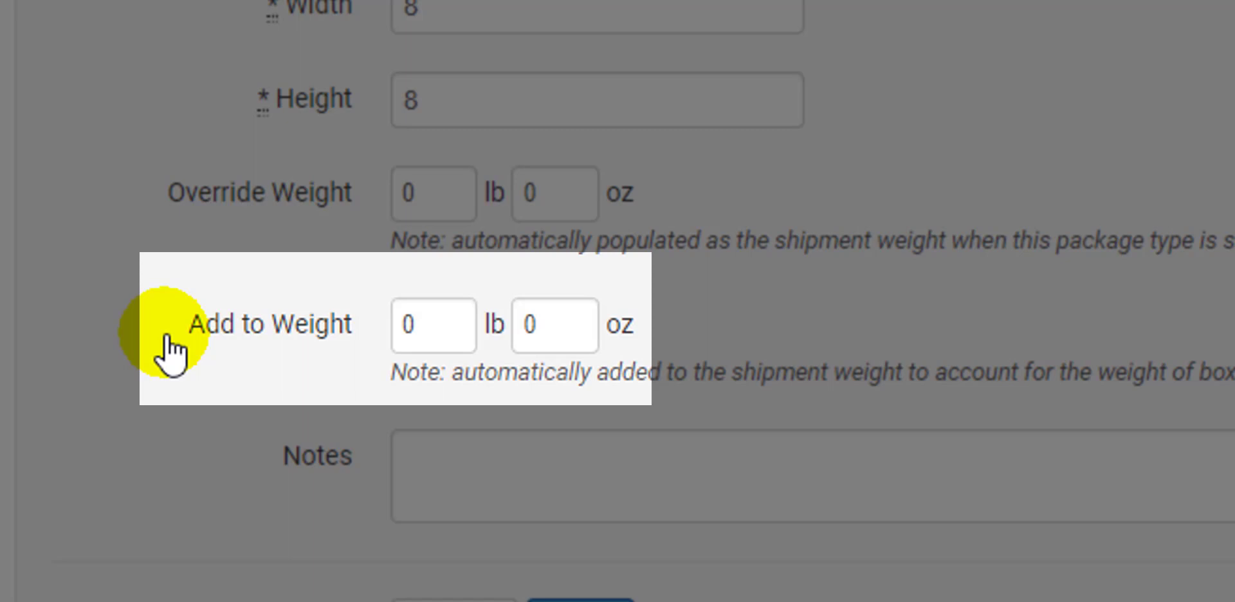
pyautogui.moveTo(297, 349)
pyautogui.write('4')
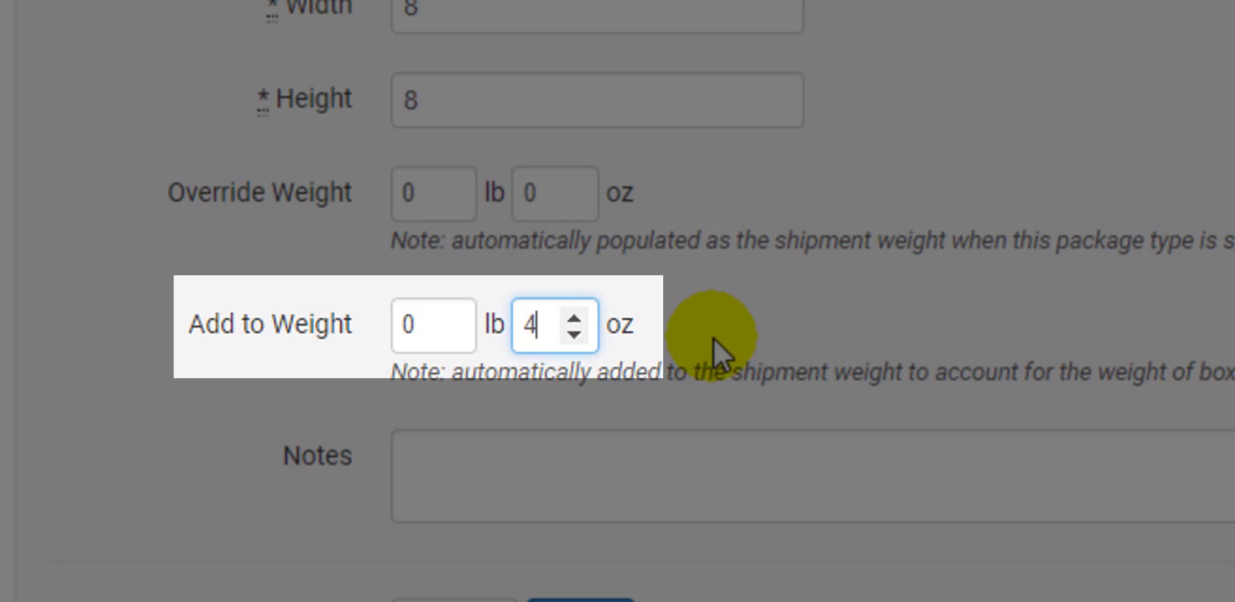
pyautogui.moveTo(133, 402)
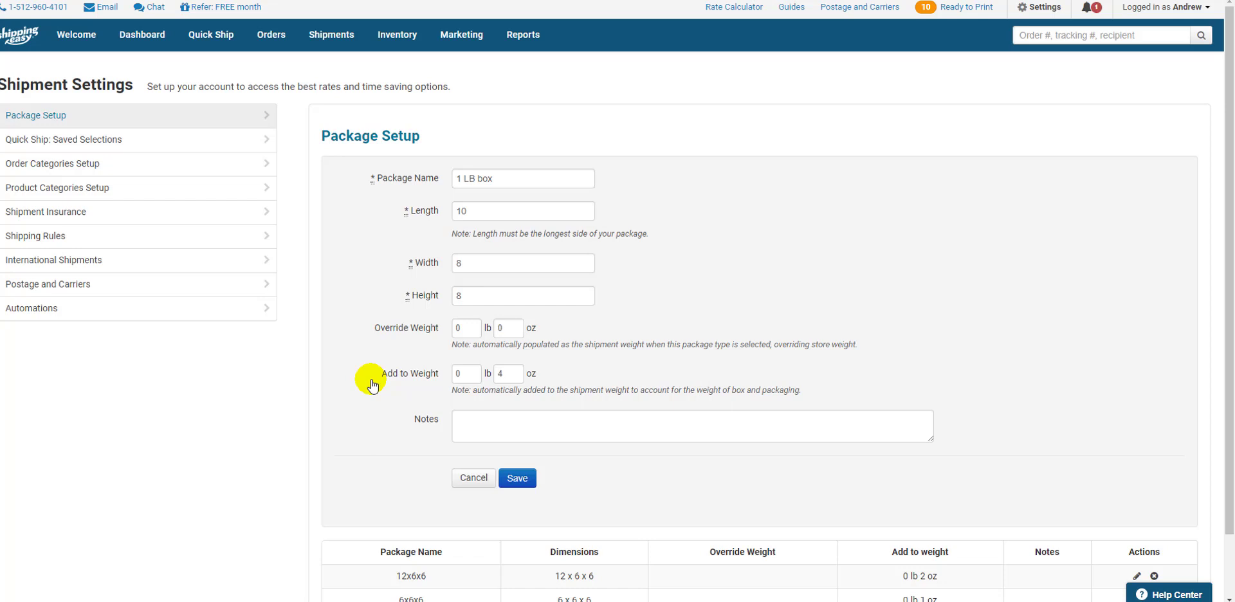
# Add the note 'This box ships 1 lb bags' and save the '1 LB box' package
pyautogui.click(691, 426)
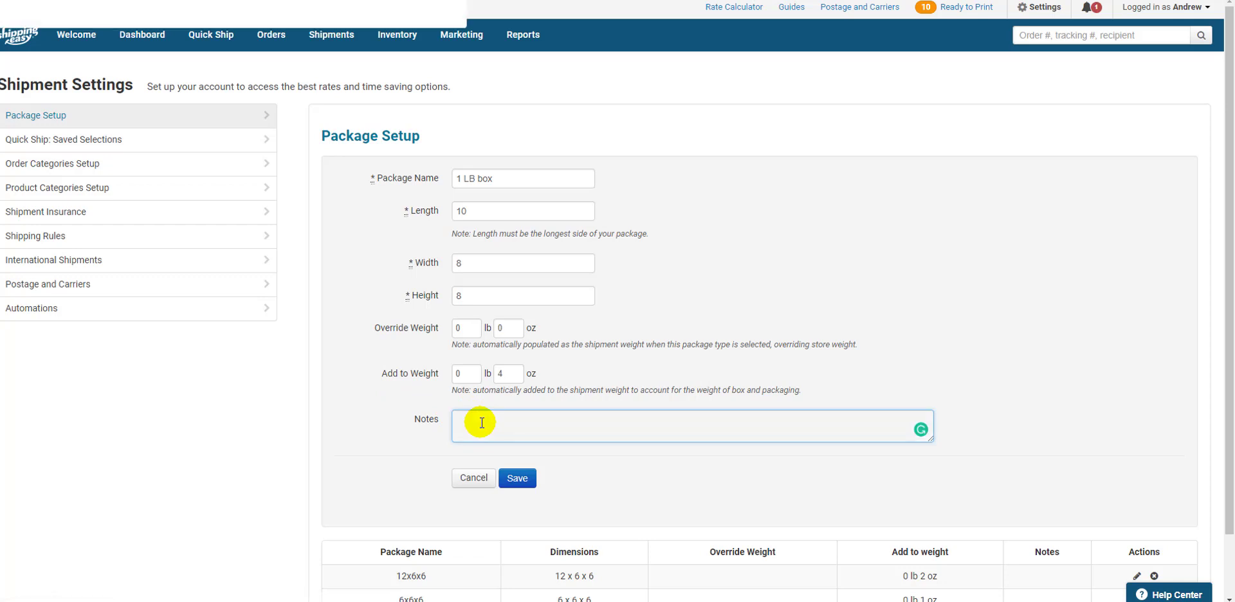
pyautogui.write('This box ships')
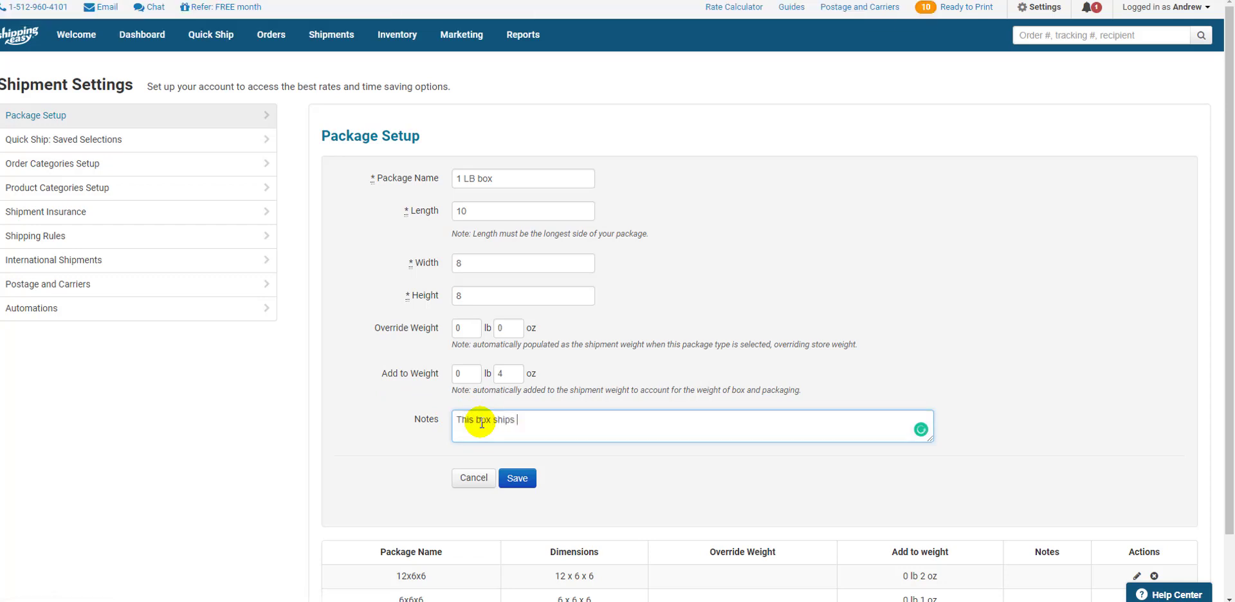
pyautogui.write('1 lb bags')
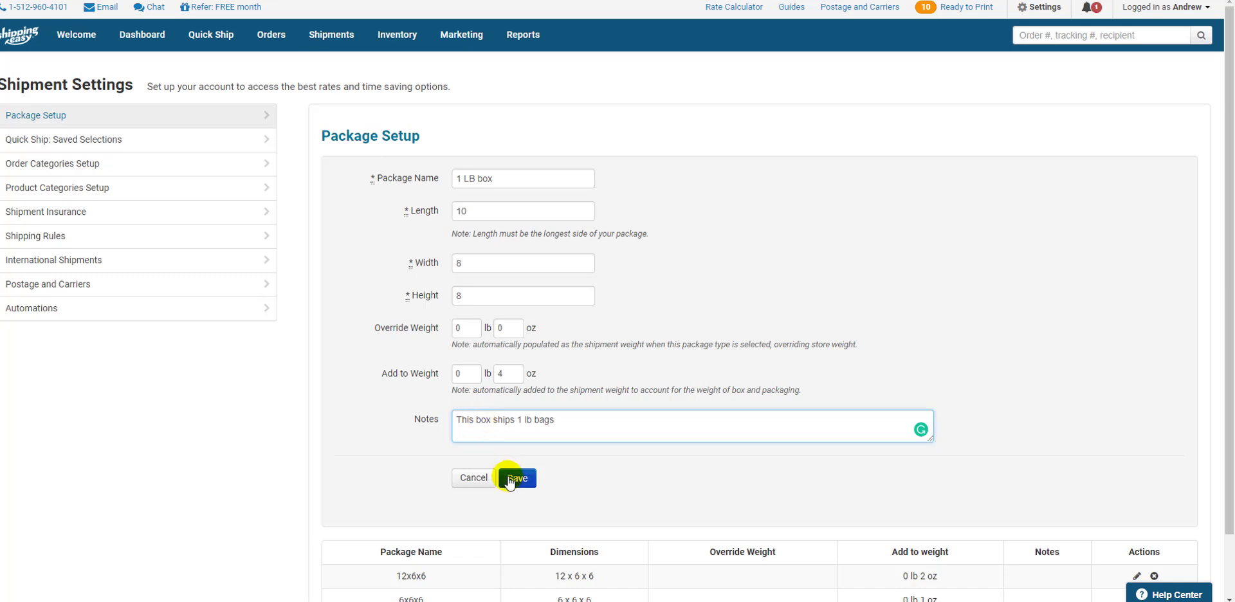
pyautogui.click(516, 479)
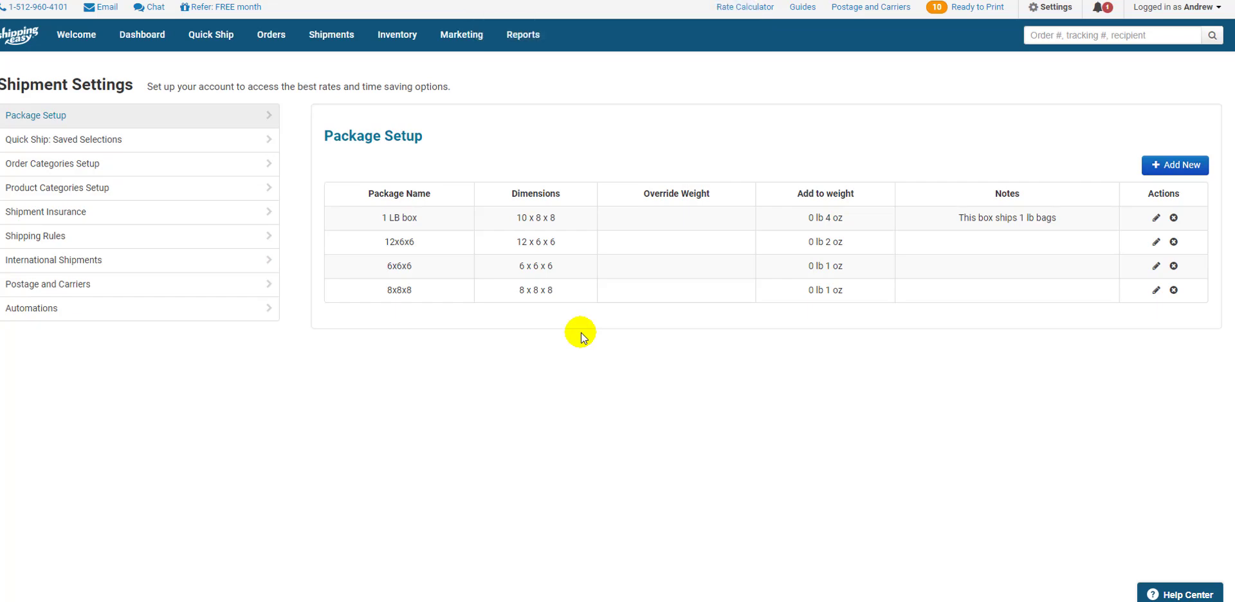
pyautogui.moveTo(586, 337)
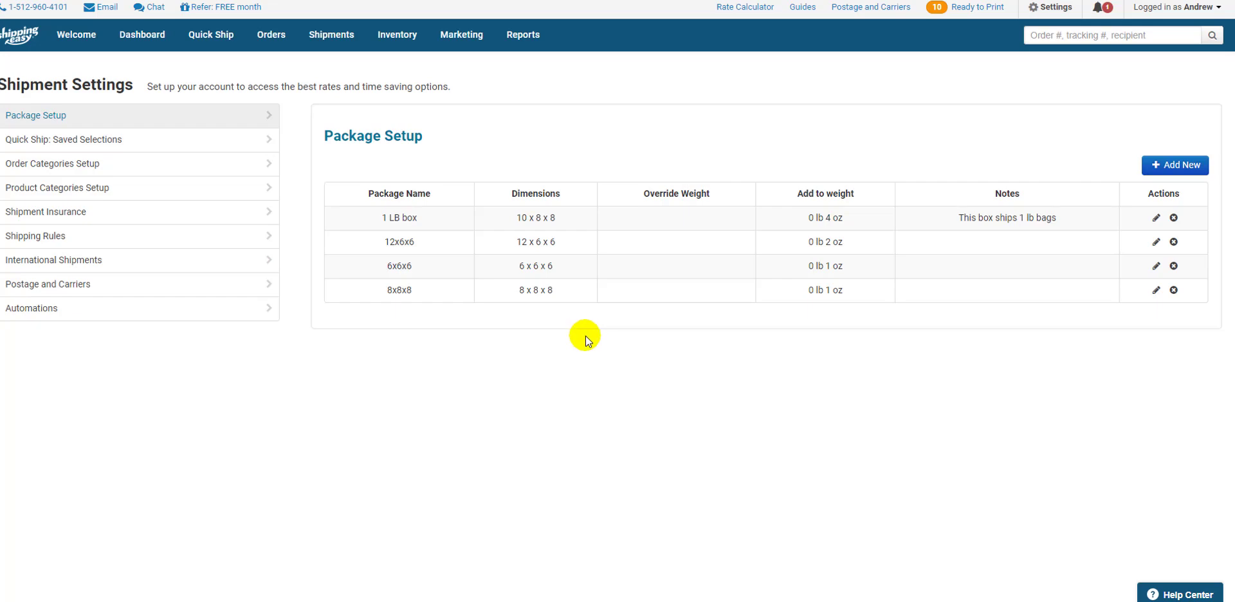
pyautogui.moveTo(1050, 9)
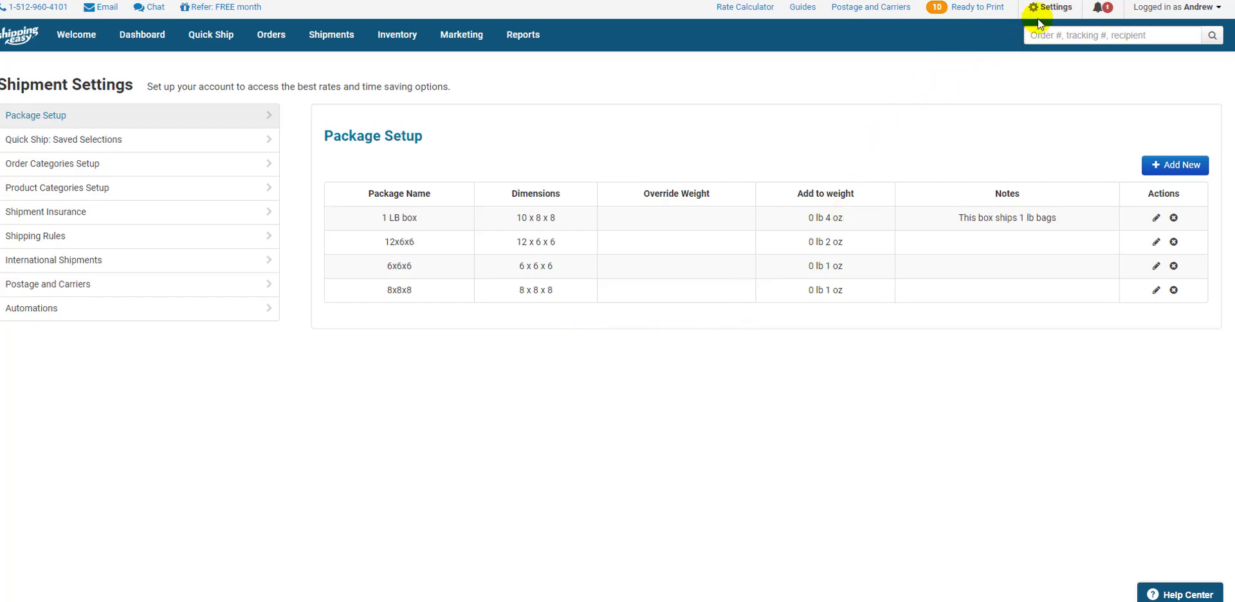
pyautogui.moveTo(801, 7)
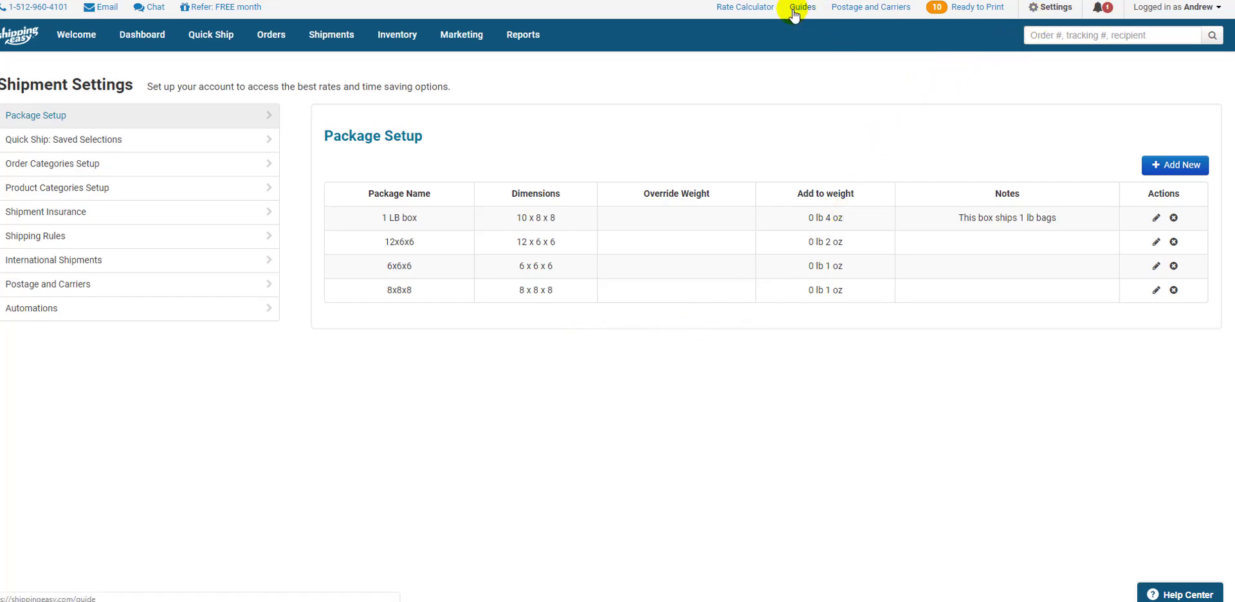
# Open the Guides article 'Package Setup (Saving Box Settings)' under Basic Shipping Setup
pyautogui.click(800, 7)
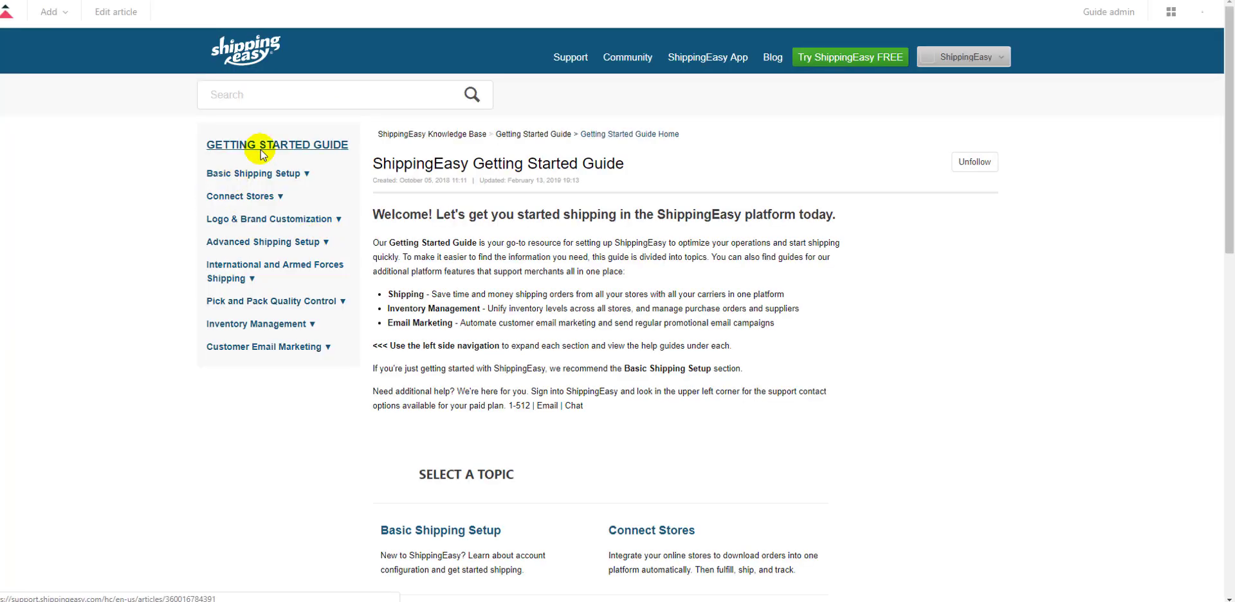
pyautogui.click(252, 173)
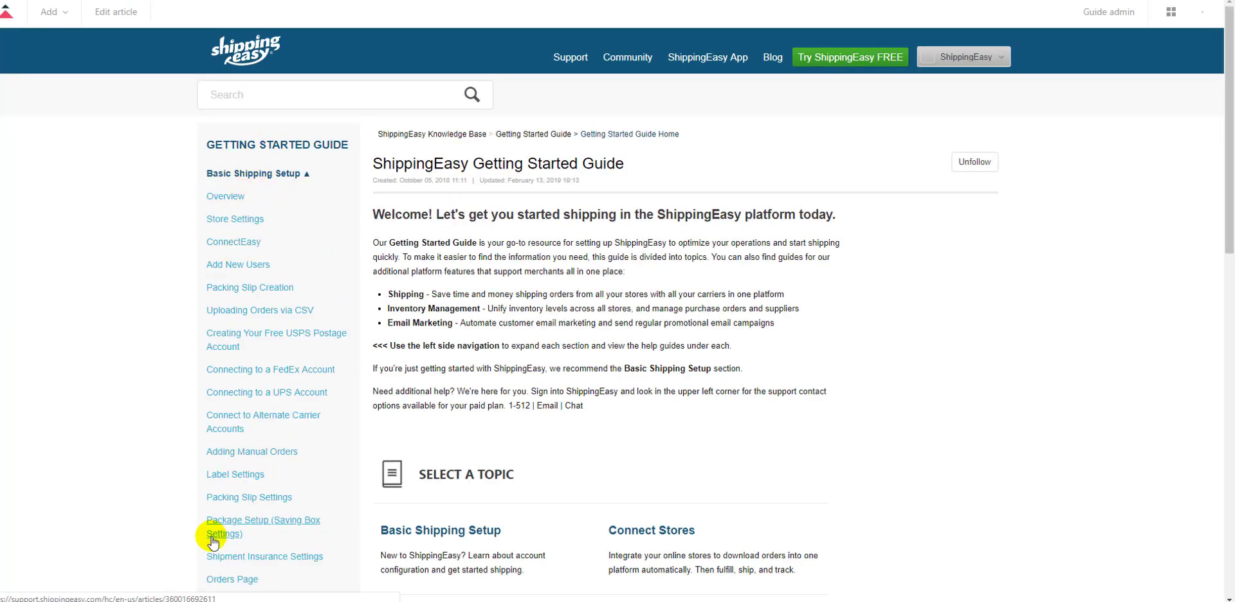
pyautogui.click(262, 526)
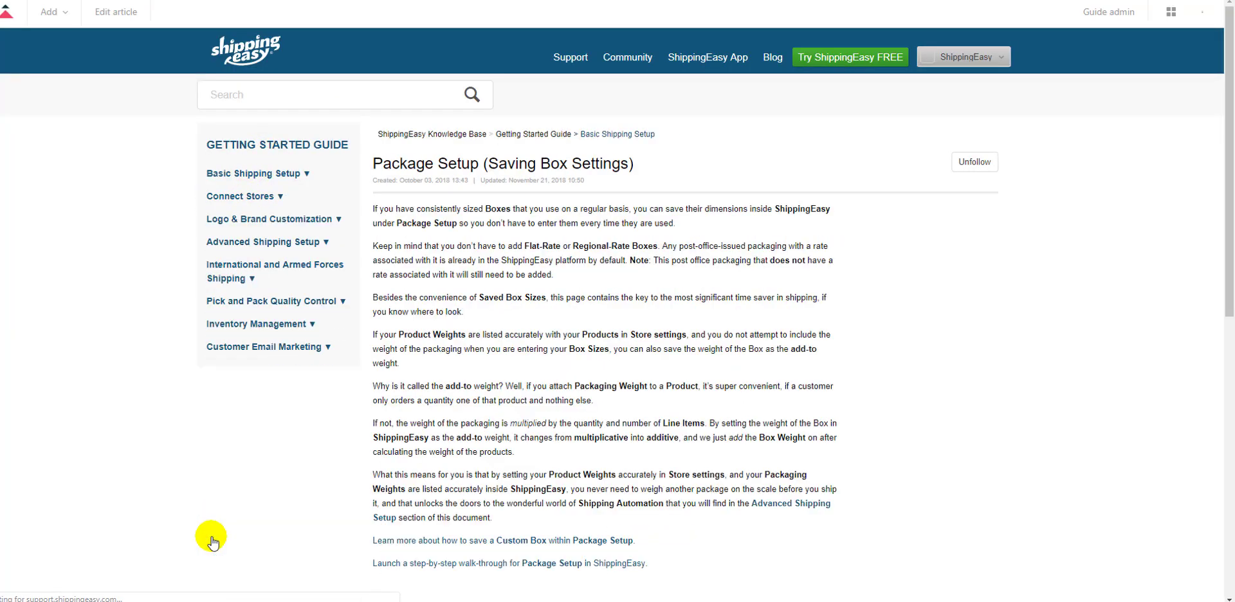